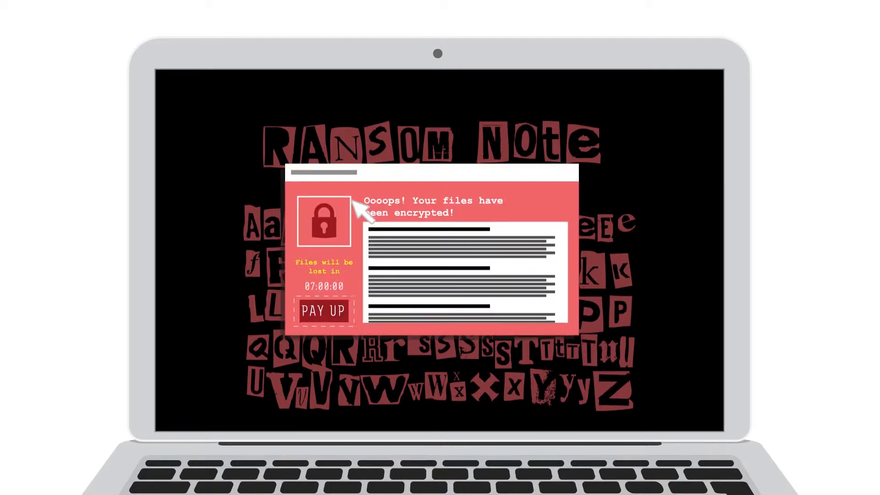
mouse_move(611, 325)
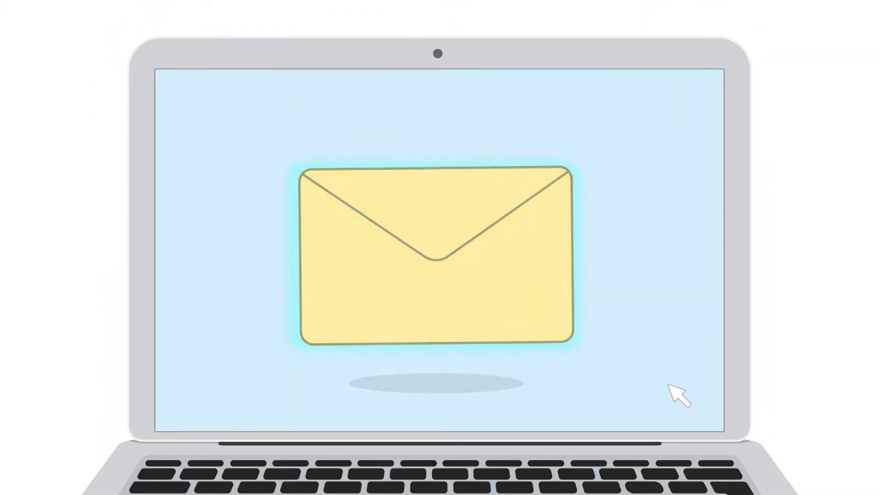
Step: Open the email's file window and select the zipped folder, caging it in blue quarantine bars
left_click(438, 258)
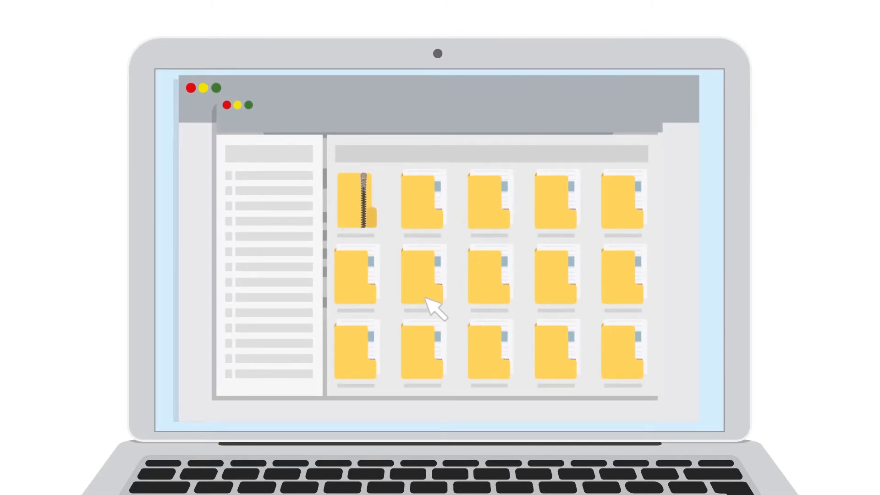
left_click(358, 202)
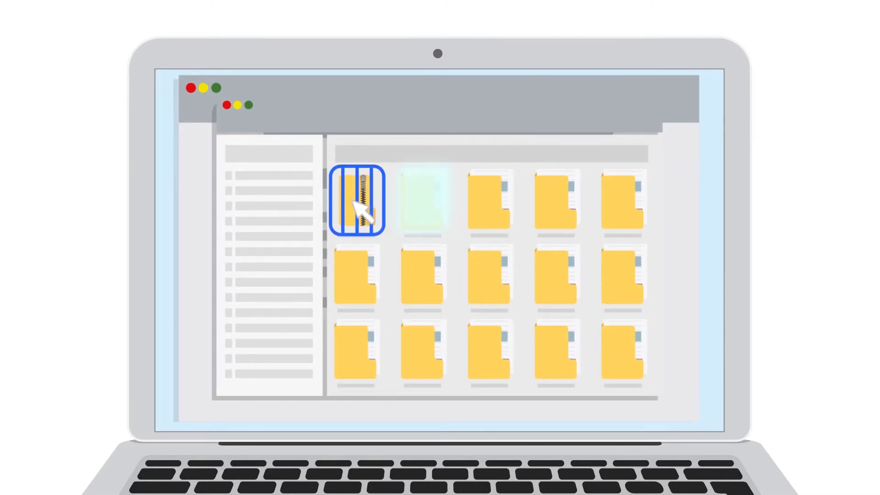